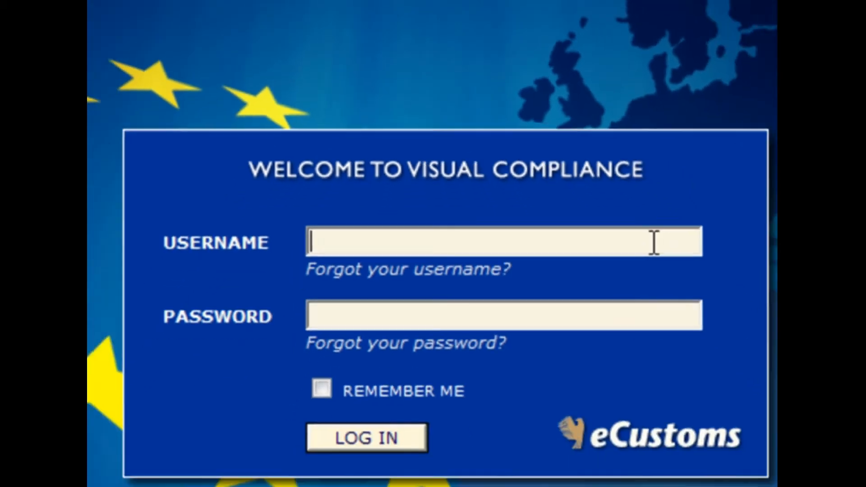
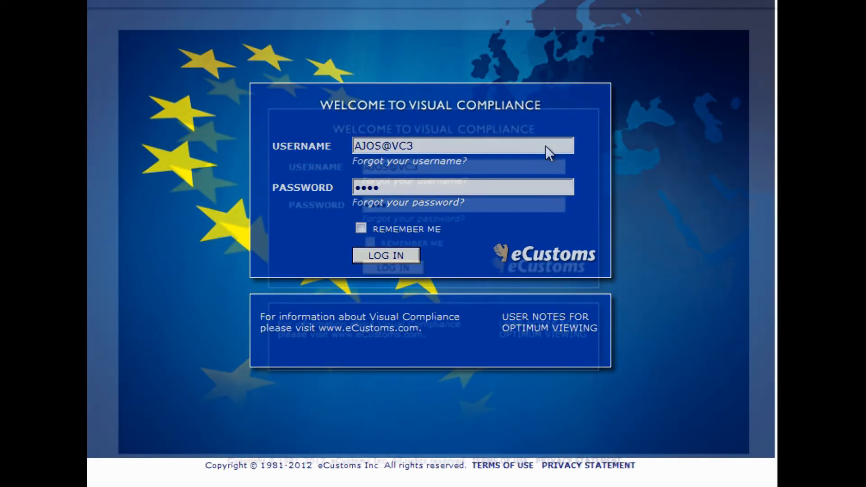
Log in and enter 'magnetic bearings' as the E.U. classification search keywords
click(385, 255)
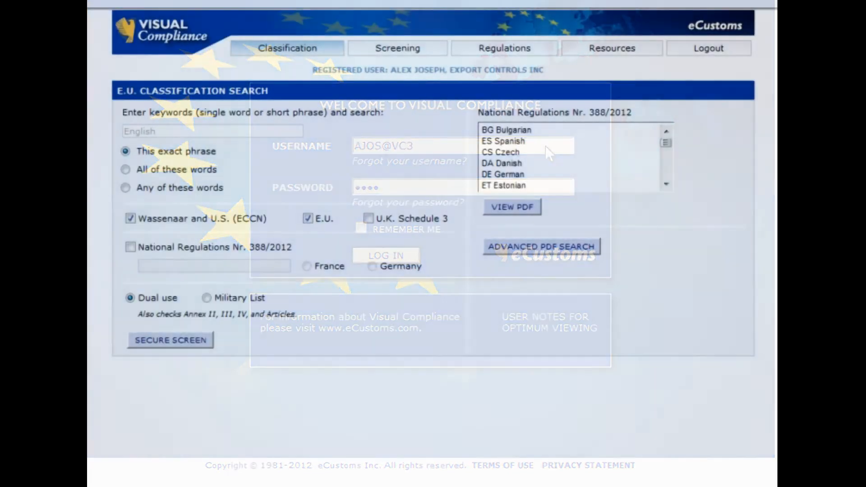
click(386, 255)
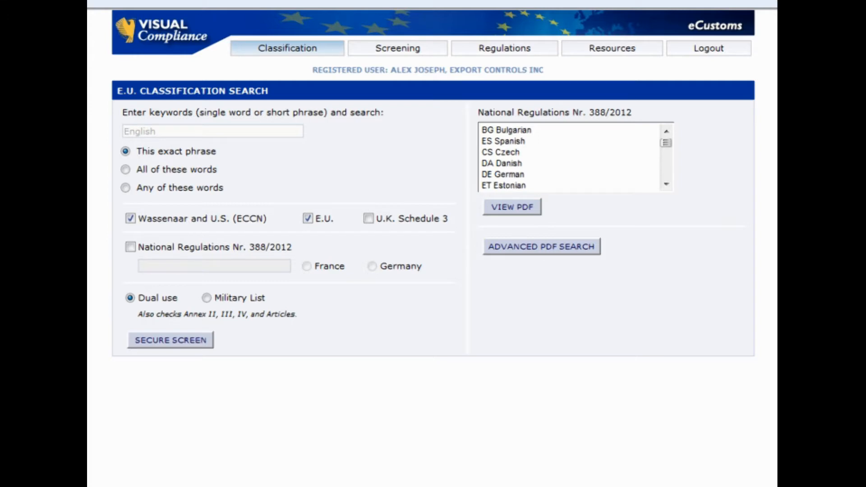
text(magnetic bearing)
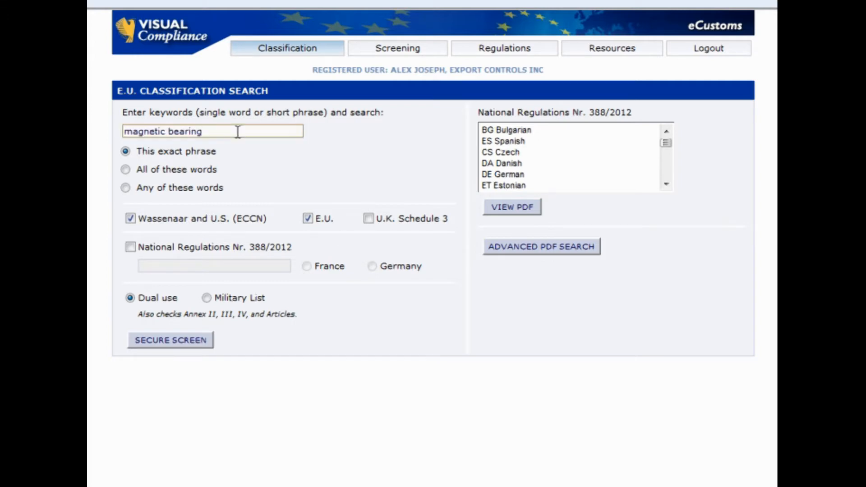
text(s)
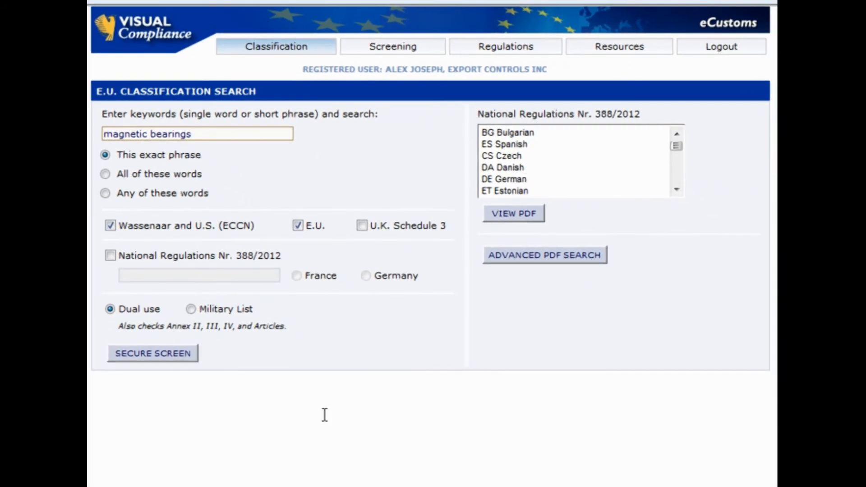
click(190, 308)
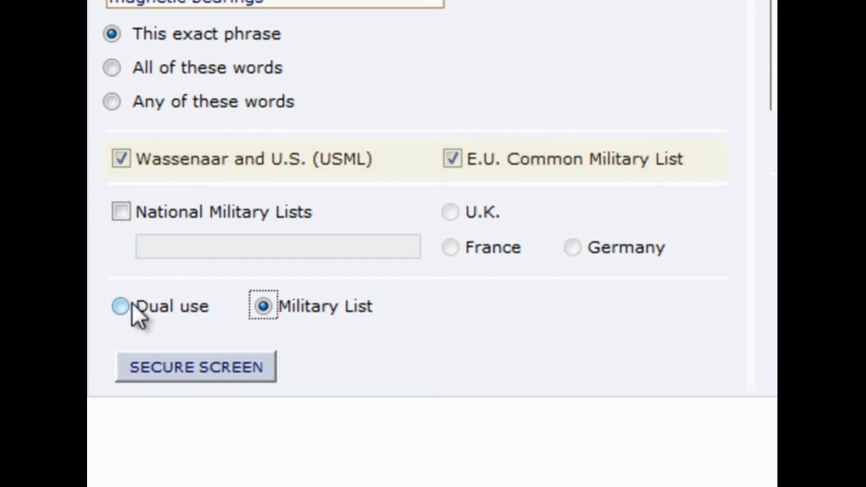
click(120, 306)
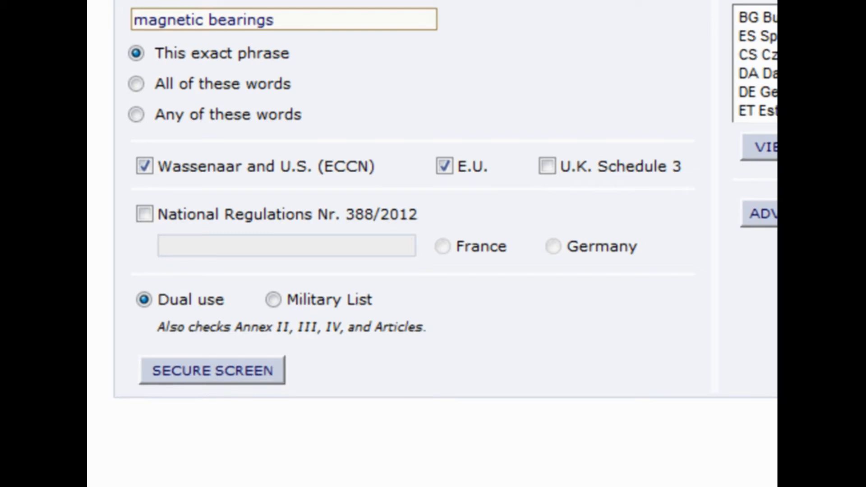
Include French National Regulations Nr. 388/2012 with the term 'paliers magnétiques'
click(145, 215)
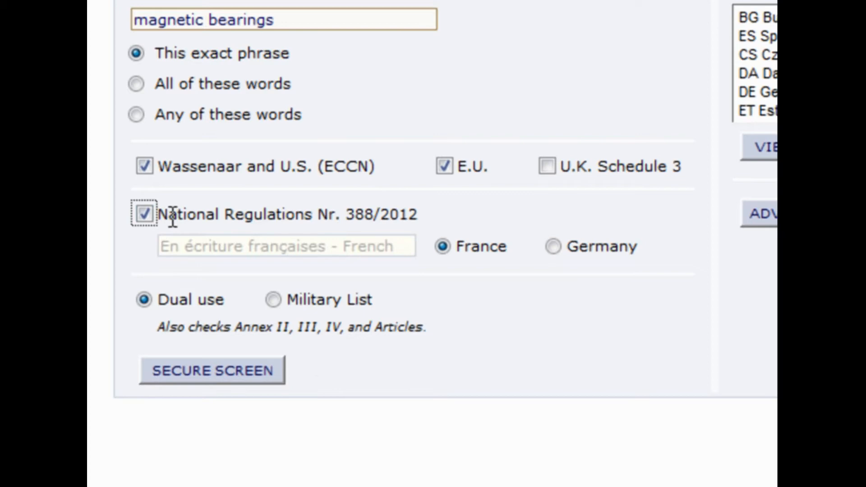
click(286, 246)
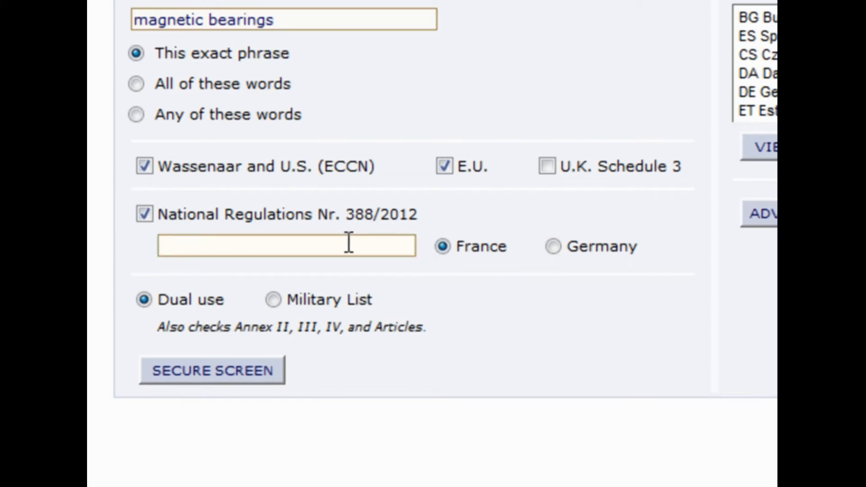
text(paliers magnétiques)
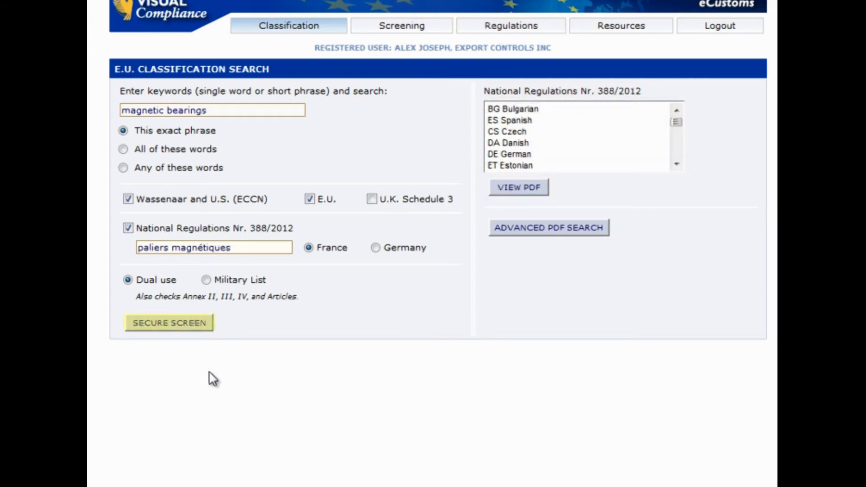
Run the search and briefly expand the two Annex IV records found
click(168, 323)
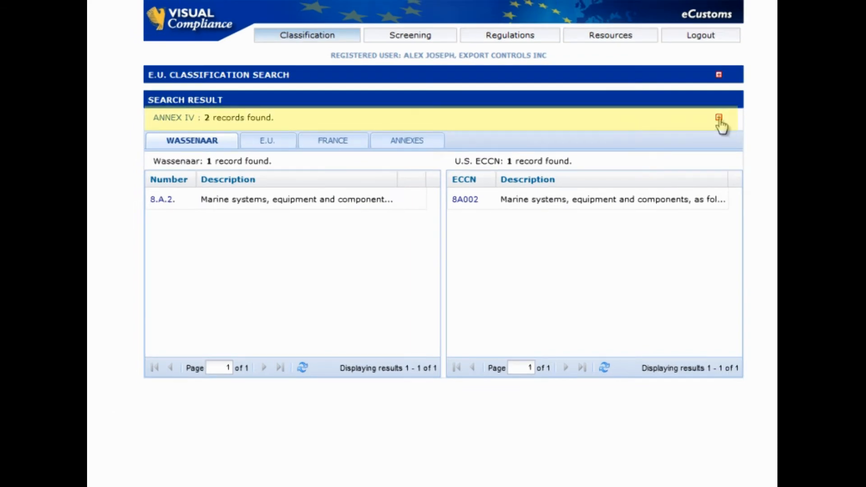
click(719, 117)
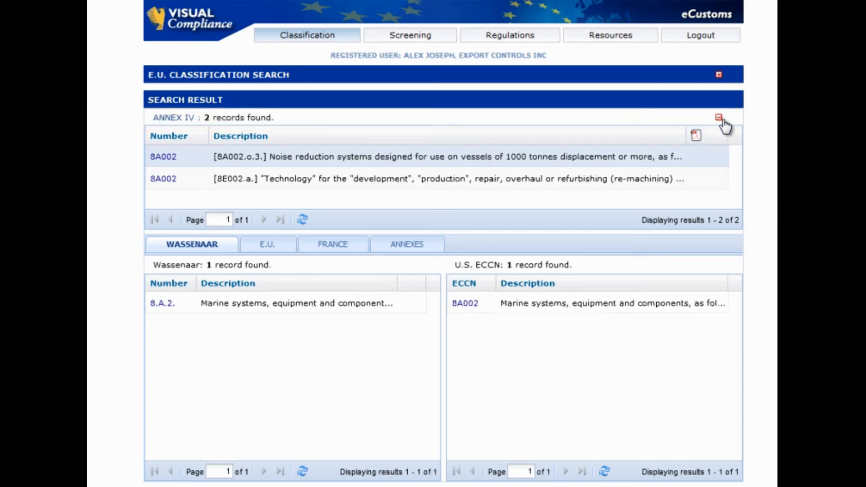
click(719, 117)
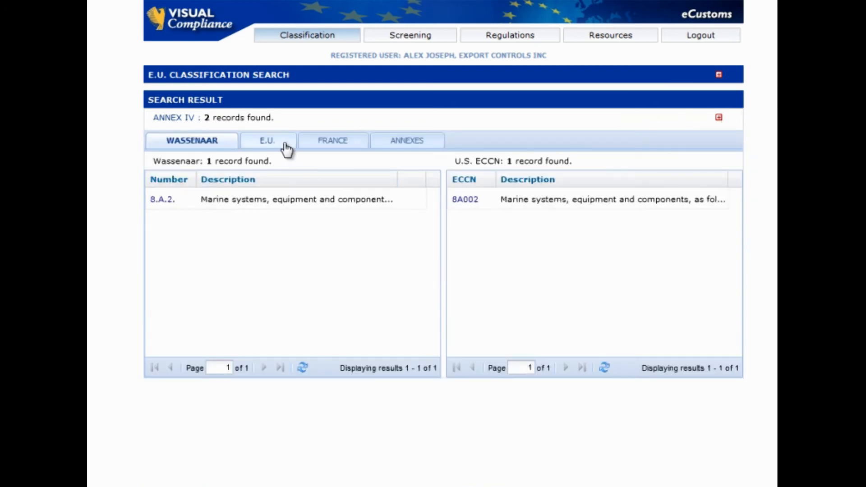
Review the E.U., Annexes and France result tabs, then return to the Wassenaar 8.A.2. results
click(267, 141)
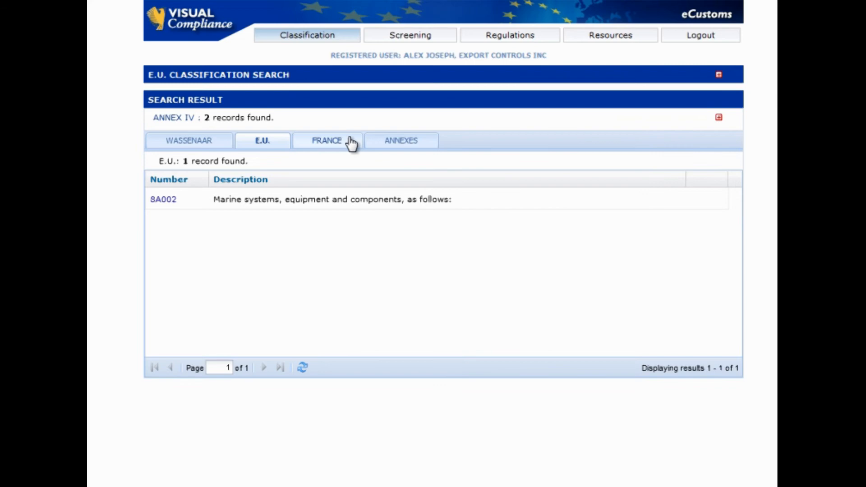
click(402, 141)
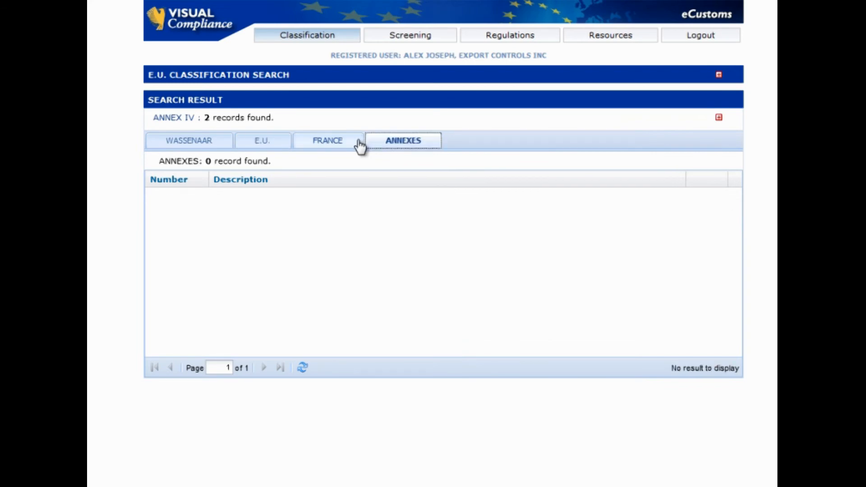
click(328, 141)
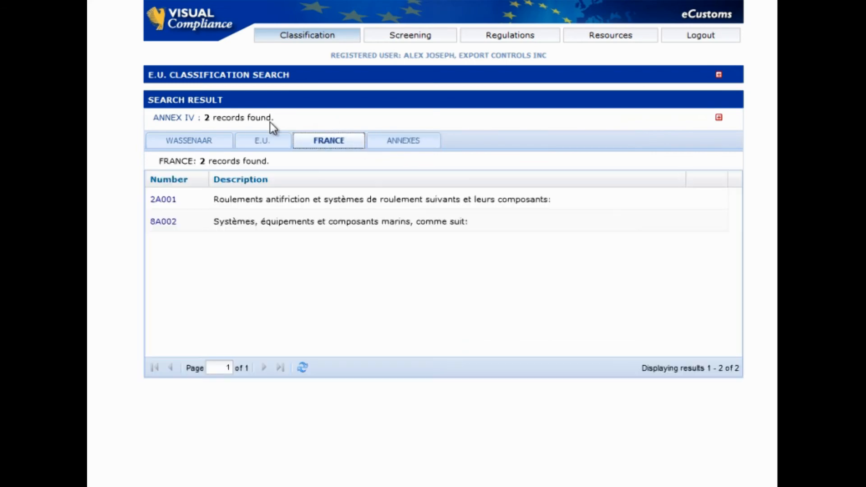
click(192, 141)
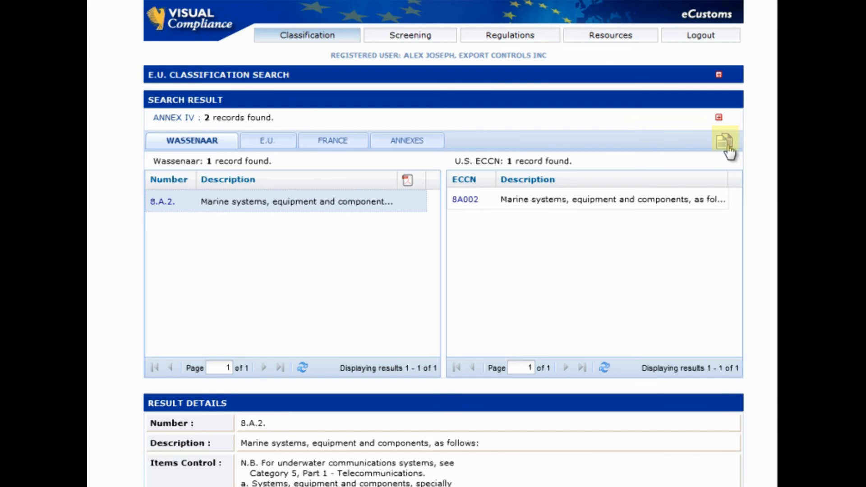
Show the 8.A.2. marine systems Wassenaar record as a full-page details view
click(725, 141)
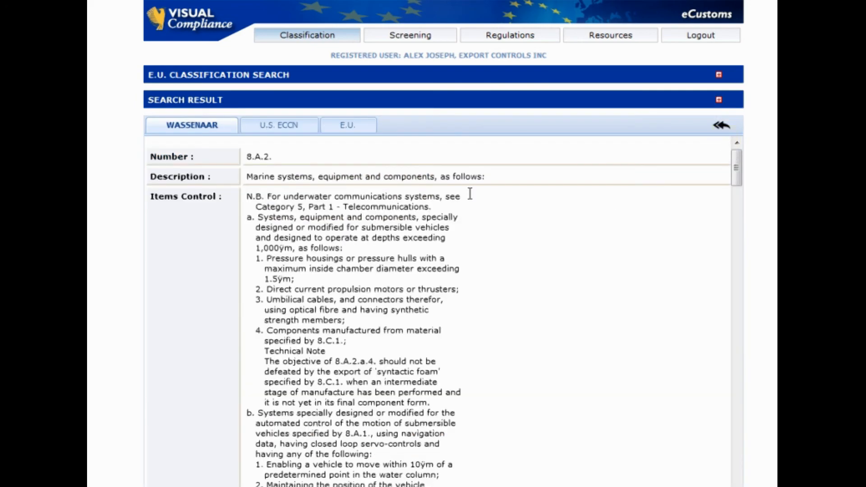
click(278, 124)
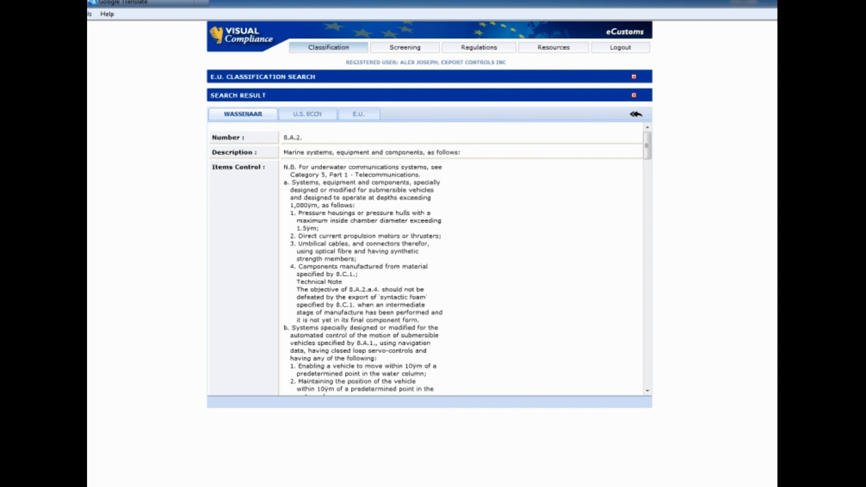
mouse_move(493, 157)
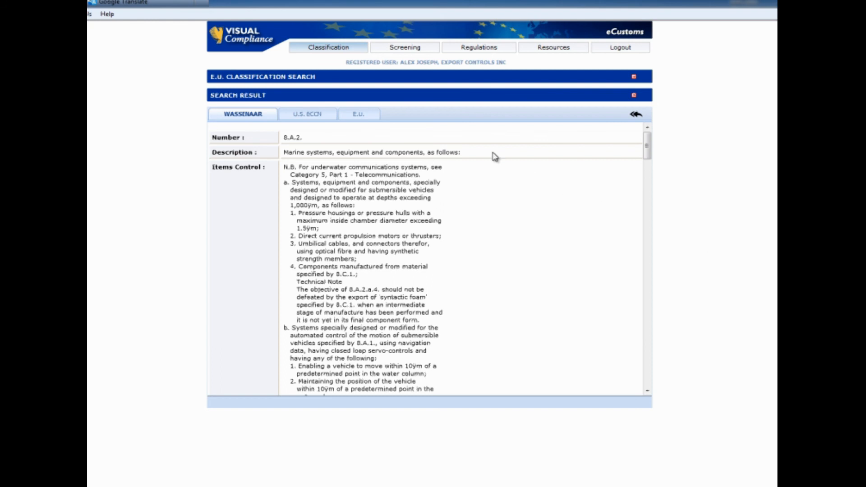